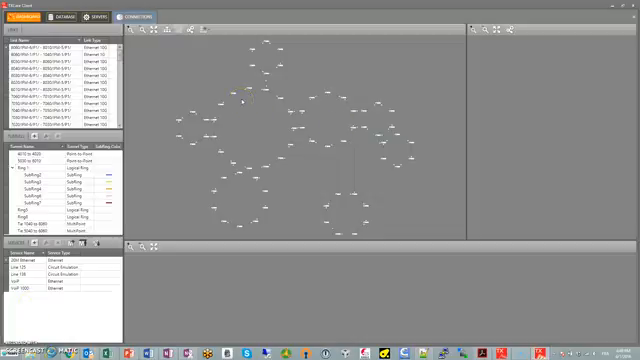
# Step: Open Add Ring3.py from Example Scripts in Notepad++ and select the CreateModule loop
pyautogui.click(241, 108)
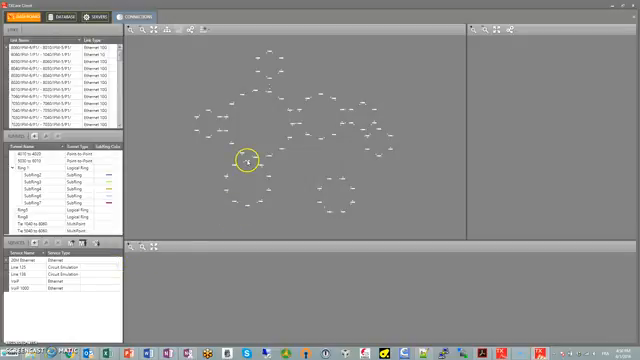
pyautogui.click(45, 178)
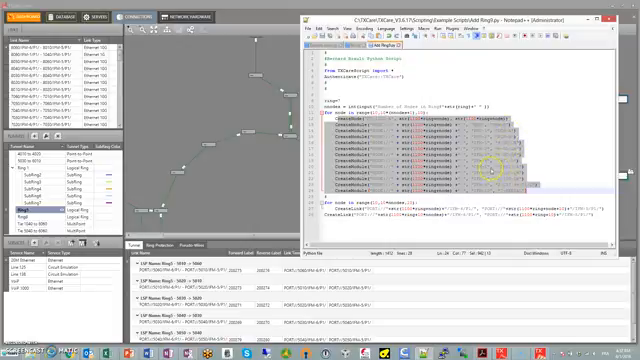
pyautogui.moveTo(513, 160)
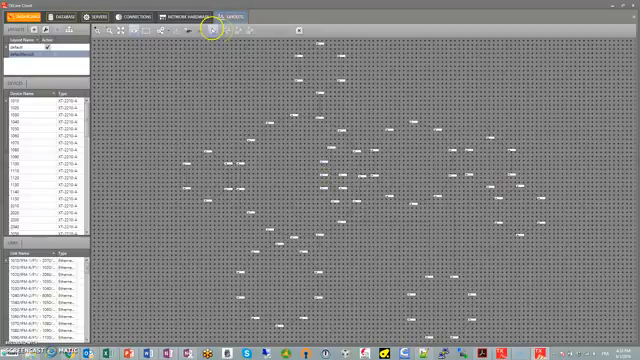
# Step: Auto-arrange all network devices on the layout into connected rings
pyautogui.click(214, 30)
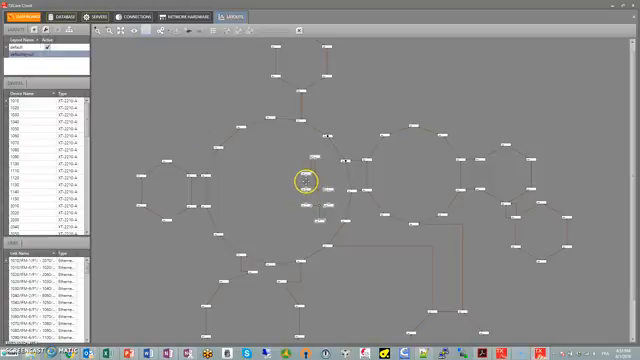
# Step: Drag the cluster of seven new nodes into a rectangular ring
pyautogui.moveTo(305, 178); pyautogui.dragTo(180, 82)
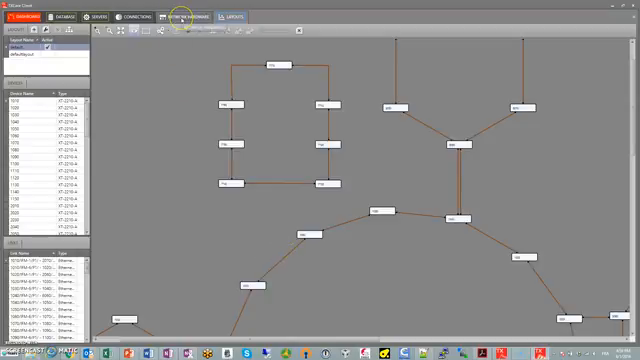
# Step: Connect the new nodes with Ethernet 10G links from the Network Hardware view
pyautogui.click(191, 16)
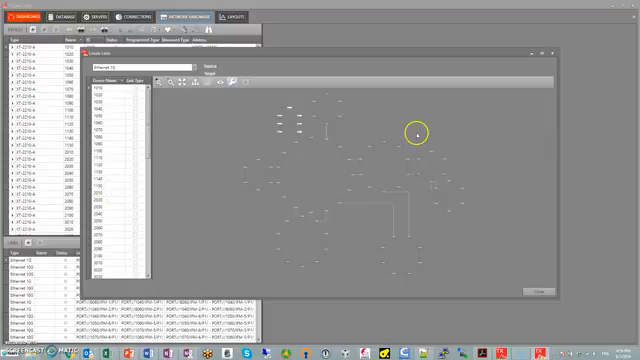
pyautogui.click(544, 54)
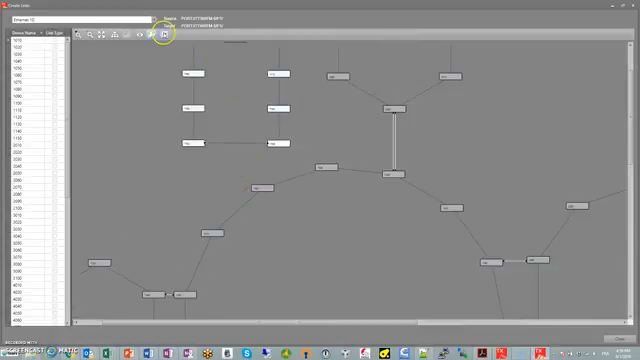
pyautogui.moveTo(338, 190)
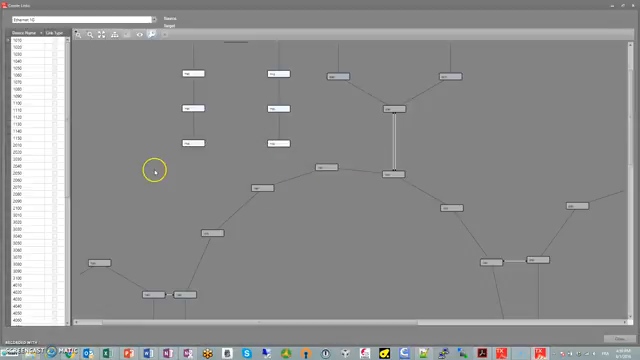
pyautogui.moveTo(314, 161)
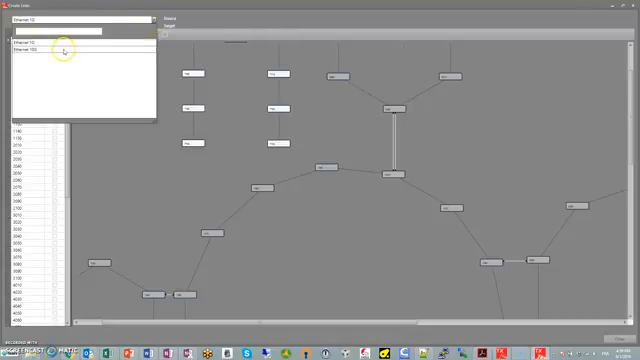
pyautogui.click(30, 55)
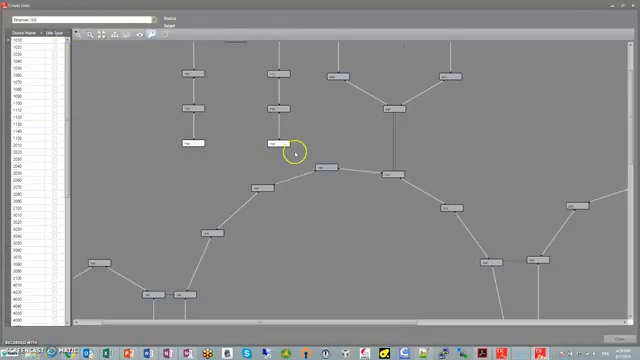
pyautogui.click(276, 146)
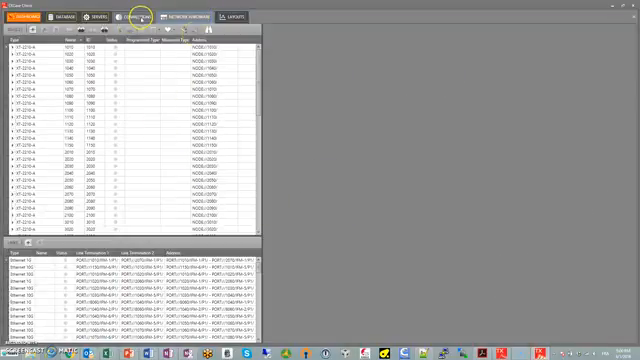
# Step: Select device 1050 on Network Hardware to show its properties panel
pyautogui.click(130, 16)
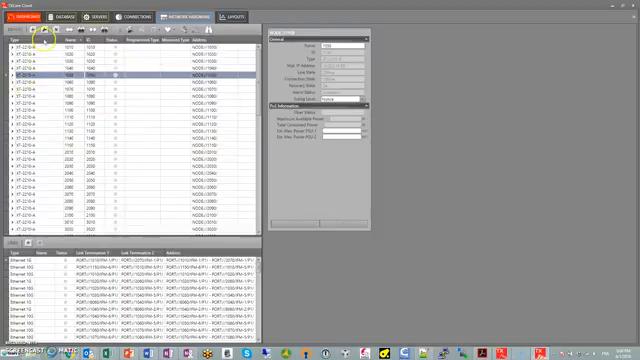
pyautogui.moveTo(425, 122)
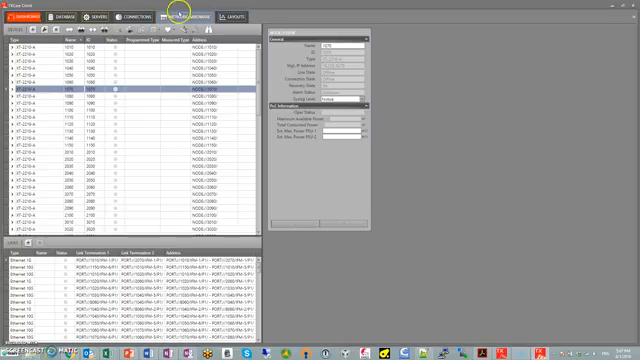
# Step: Return to the Layouts diagram with its layout, device and link lists
pyautogui.click(223, 16)
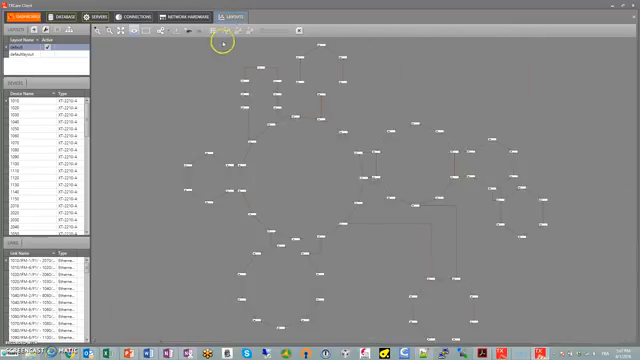